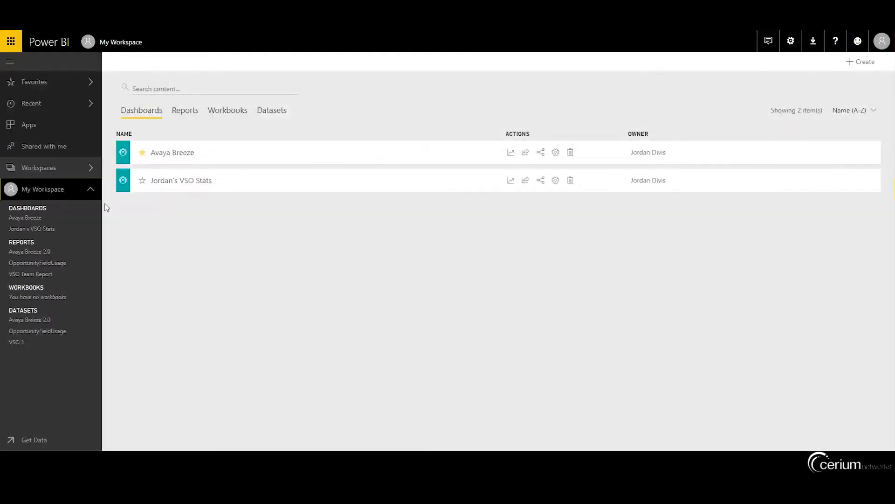
mouse_move(59, 190)
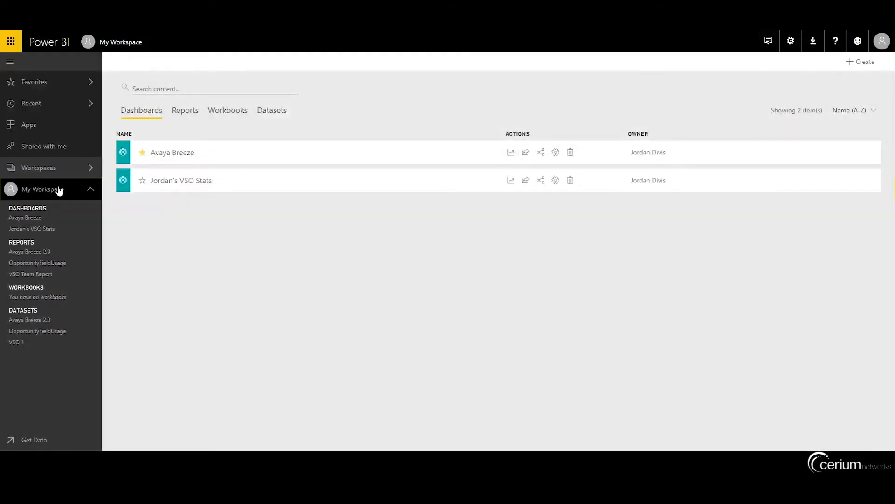
mouse_move(40, 189)
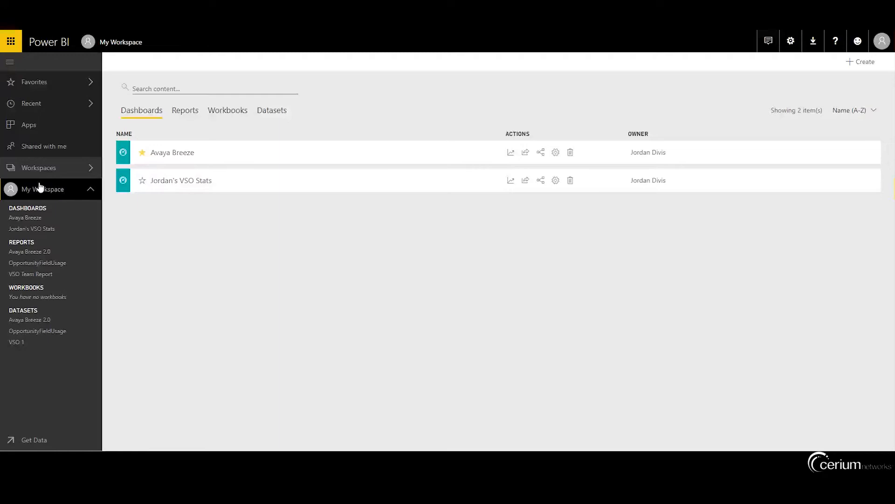
mouse_move(734, 166)
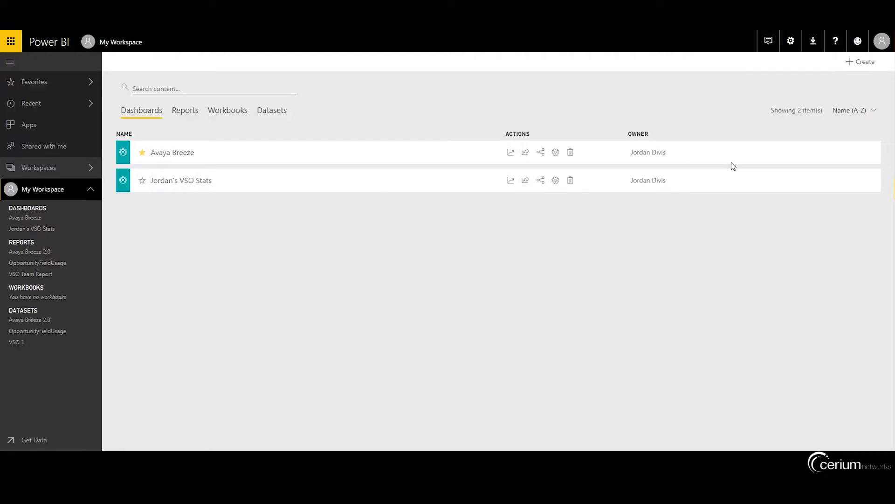
Step: Show the Create menu in My Workspace
click(863, 61)
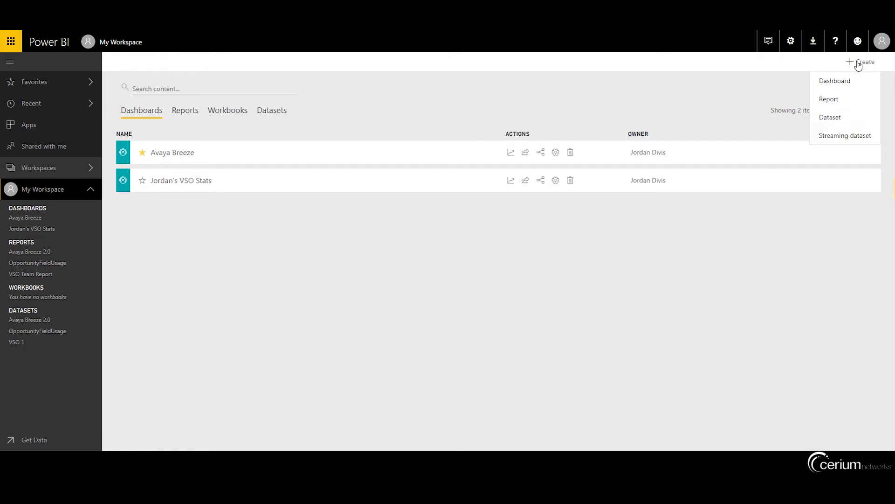
mouse_move(845, 135)
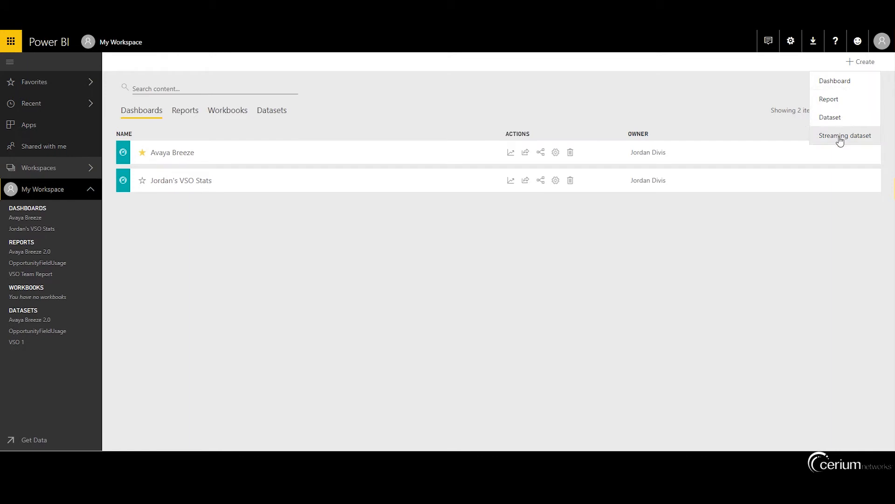
Step: Start a new streaming dataset with API as its data source
click(845, 136)
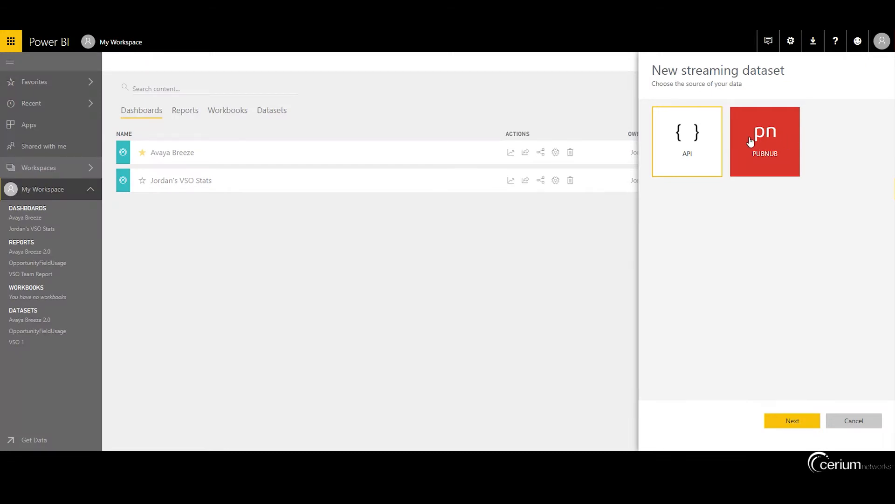
mouse_move(701, 170)
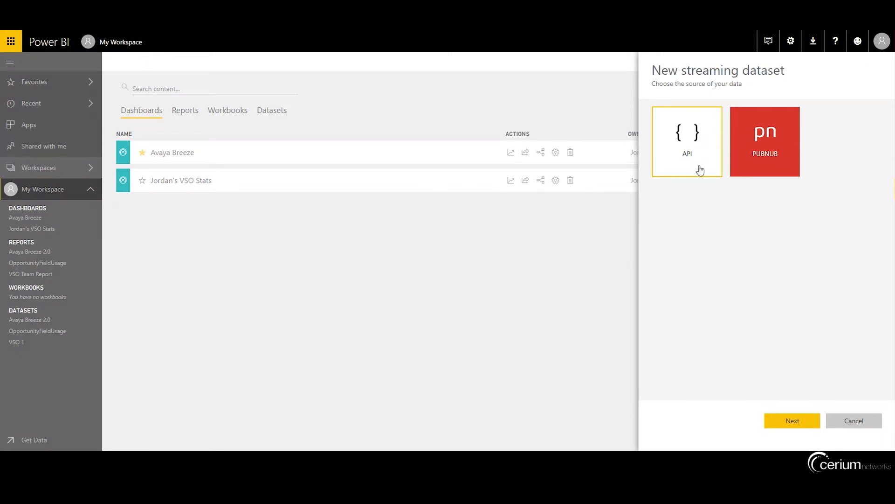
click(791, 421)
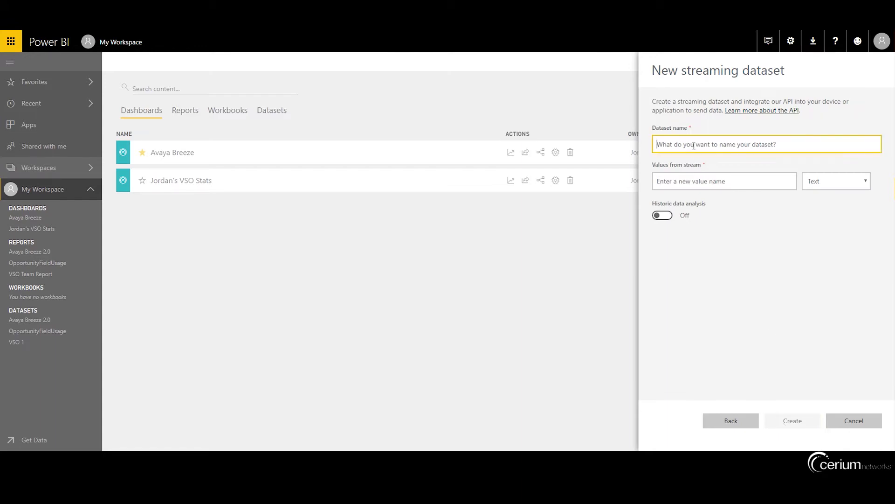
Step: Name the dataset Avaya Breeze and add text values callinguser, calleduser and callterminationcause
text(Avaya Breeze)
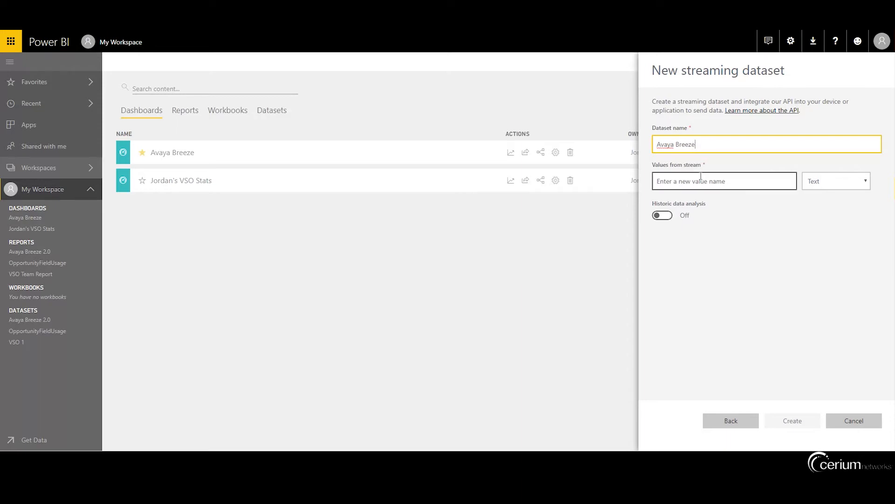
text(ca)
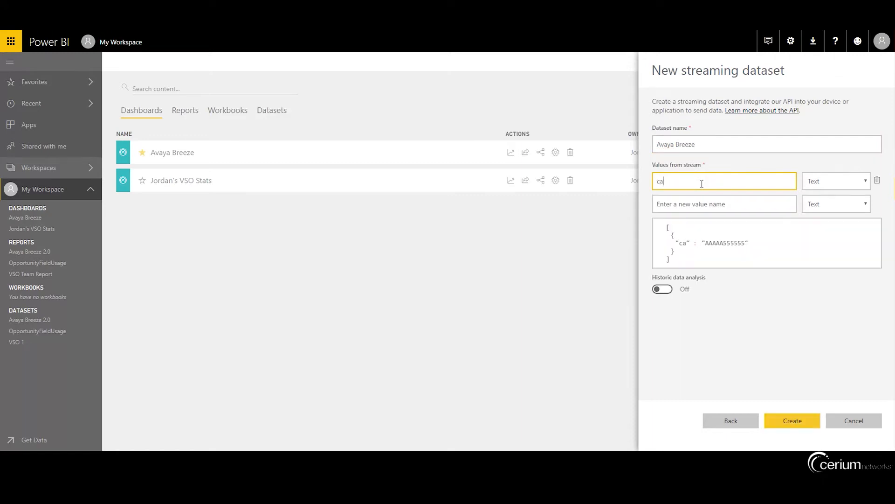
text(llinguser)
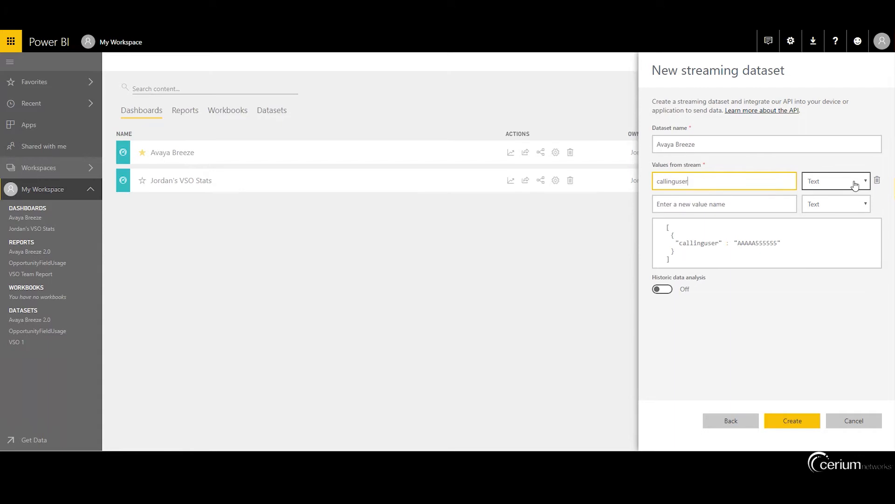
click(724, 204)
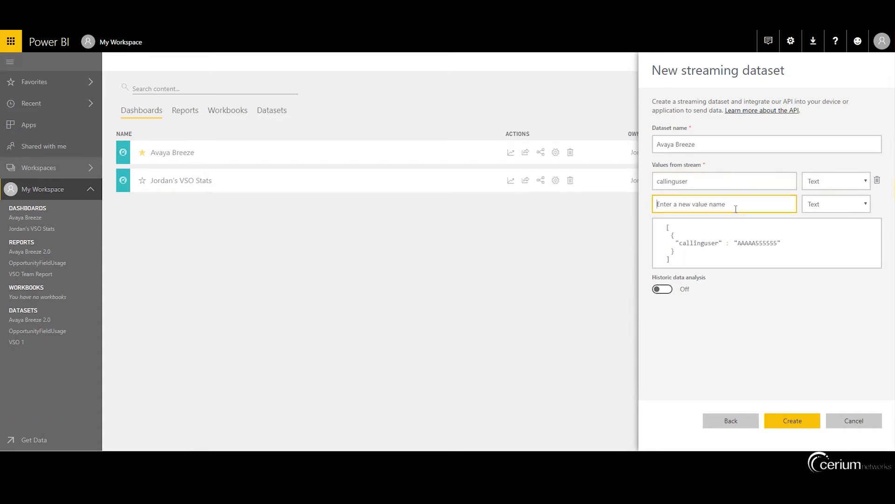
text(calleduser)
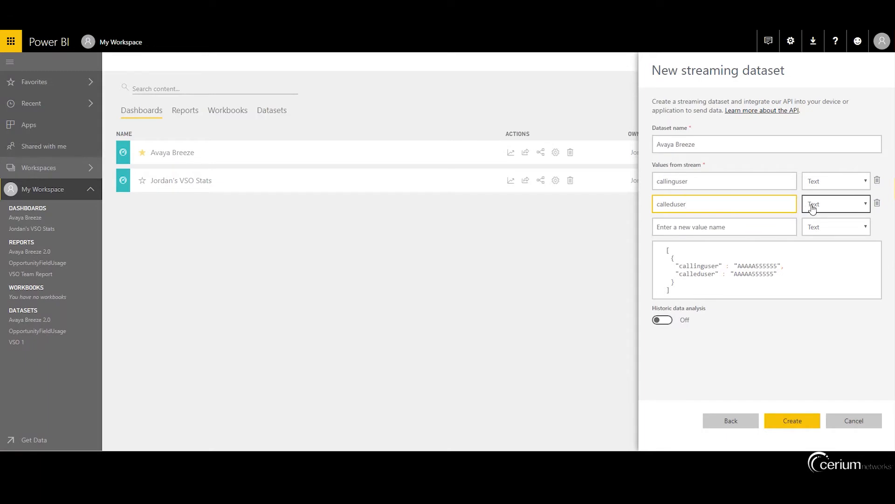
text(calltermina)
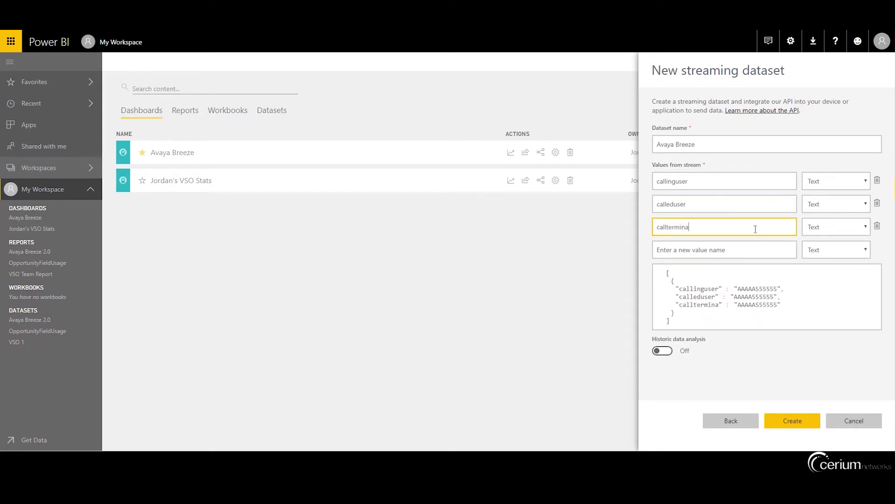
text(tioncause)
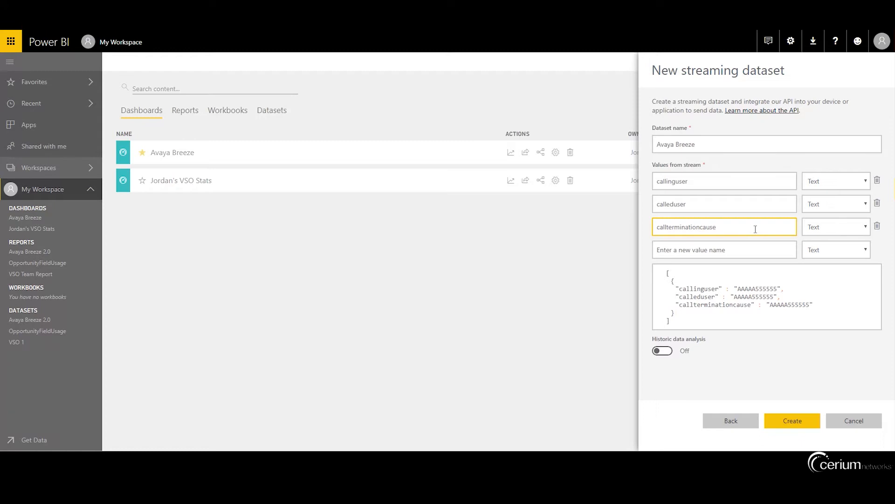
click(724, 250)
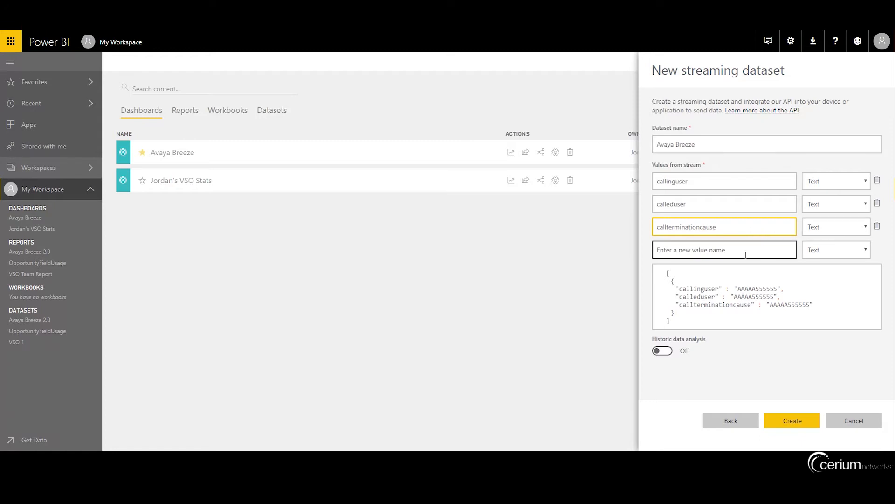
Step: Add calllength as Number, plus callstart, callend and date as DateTime values
text(callength)
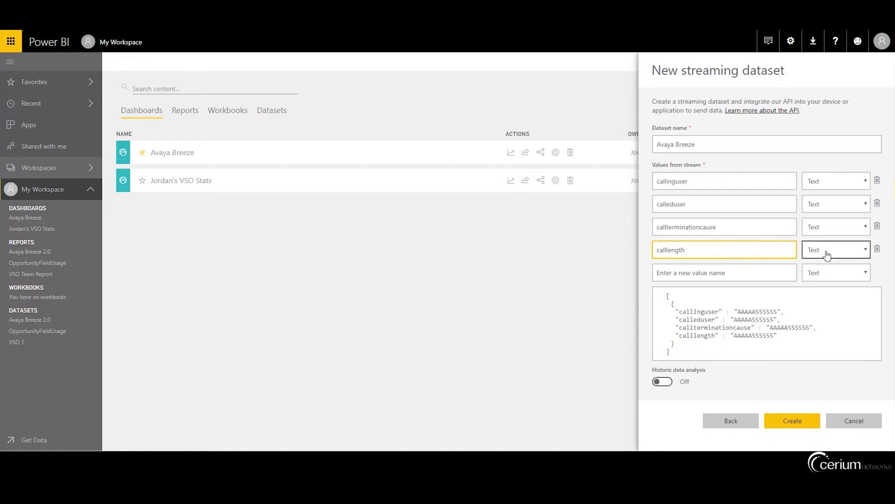
click(834, 250)
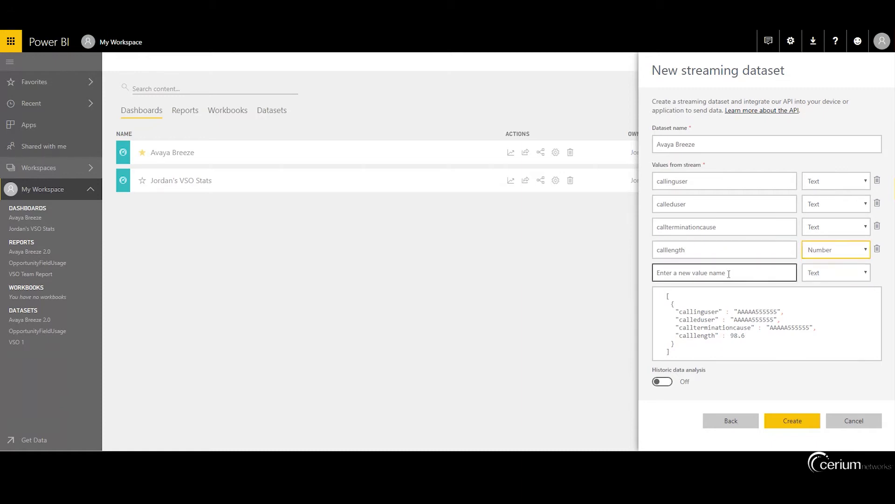
text(callst)
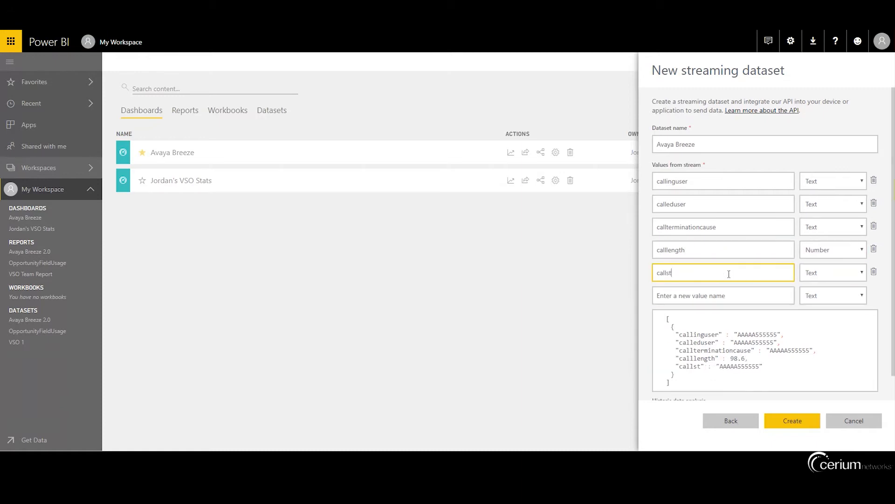
text(art)
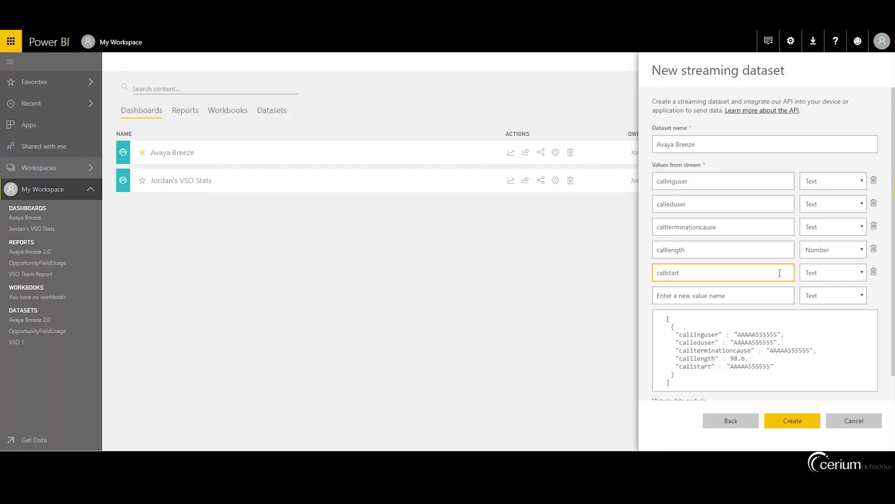
click(831, 272)
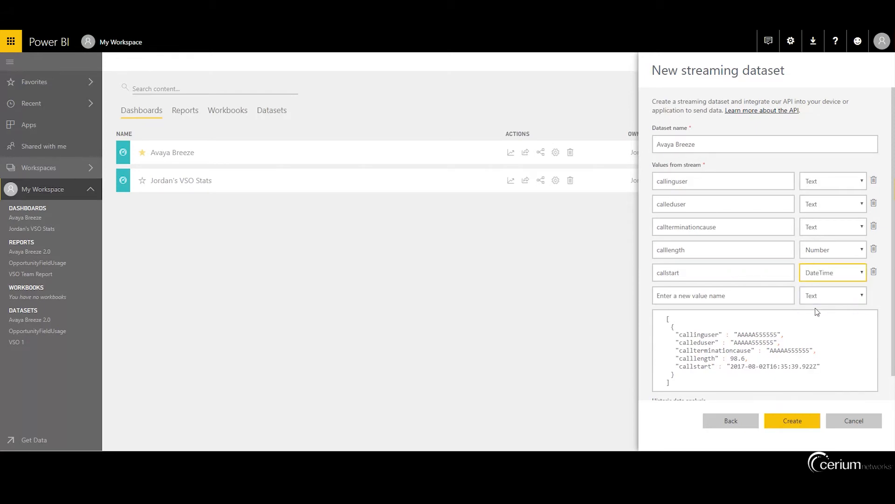
text(callend)
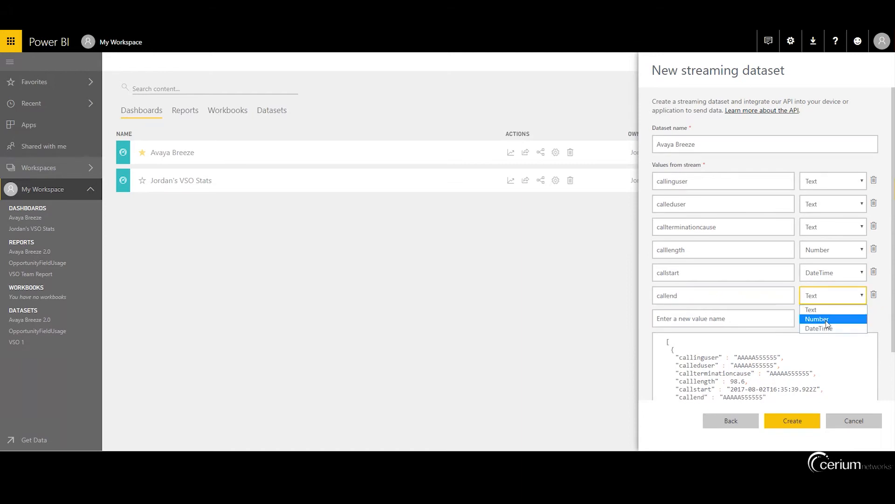
click(819, 328)
text(date)
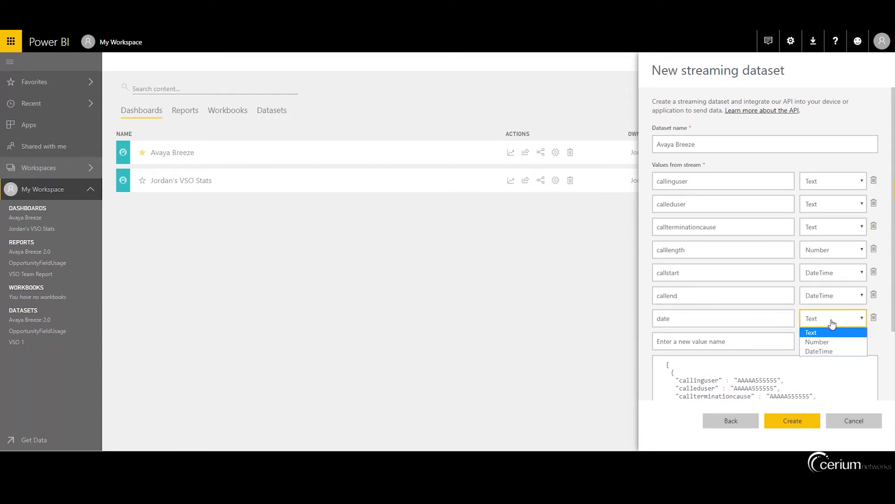
mouse_move(826, 351)
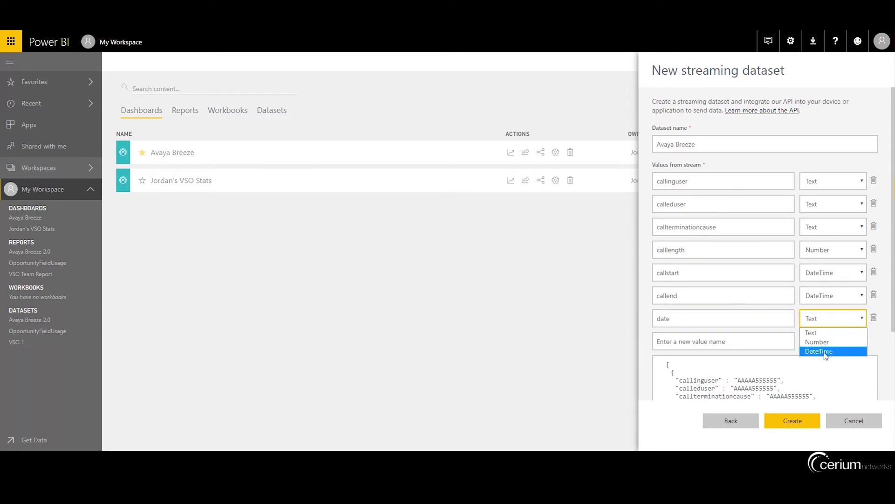
click(818, 352)
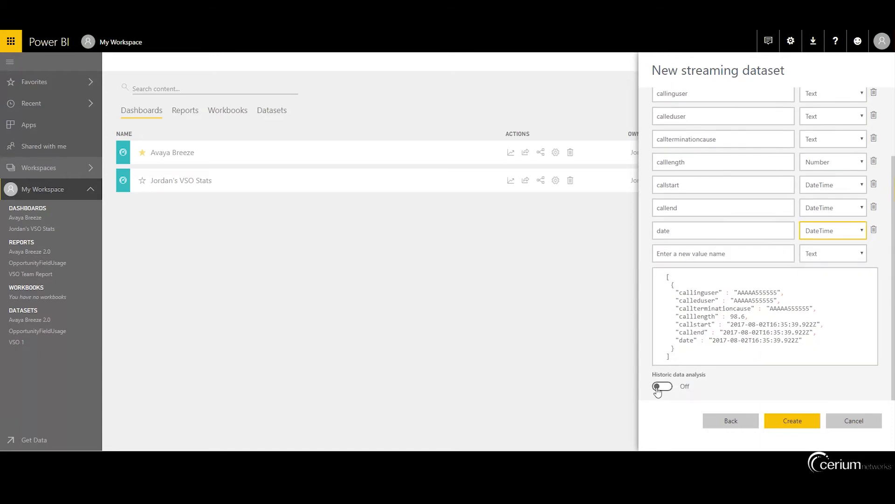
Step: Enable historic data analysis and create the Avaya Breeze streaming dataset
click(662, 386)
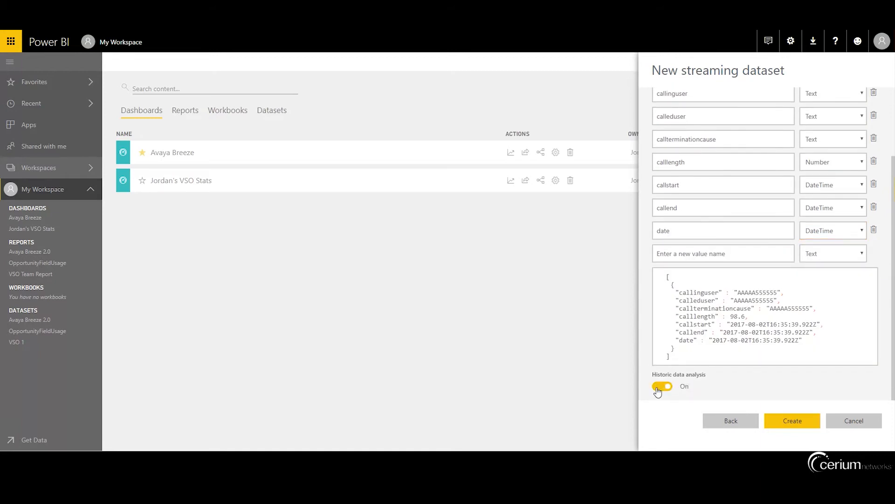
mouse_move(753, 392)
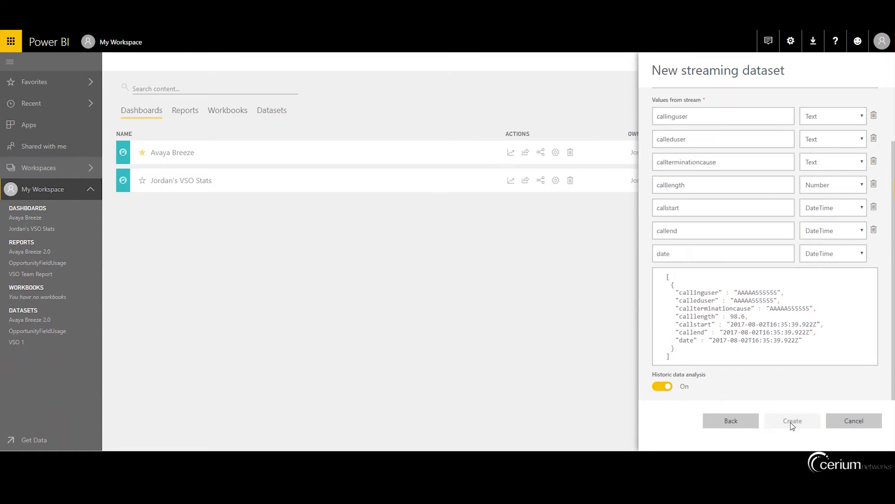
click(792, 421)
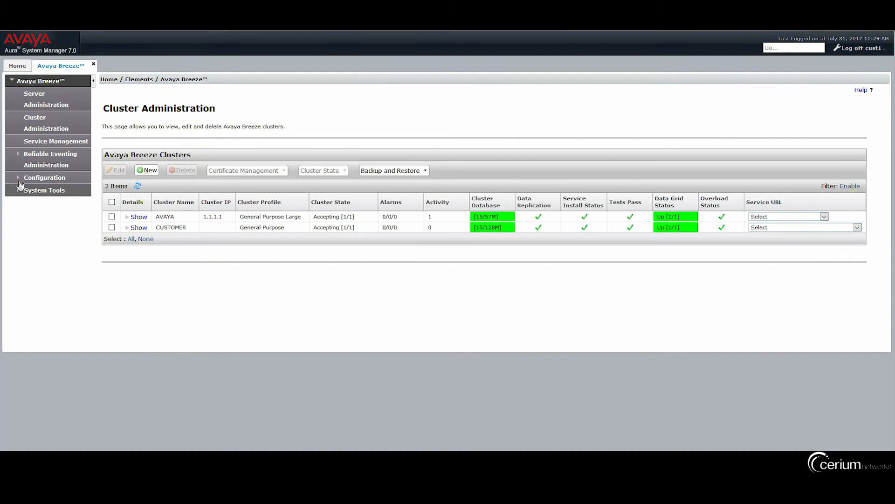
Step: Show the Service Globals attributes for the PowerBIConnector service
click(44, 178)
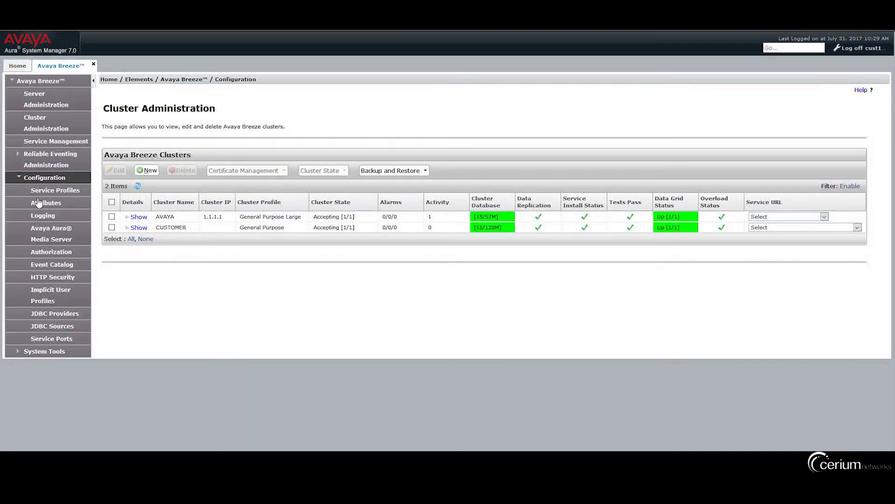
click(45, 202)
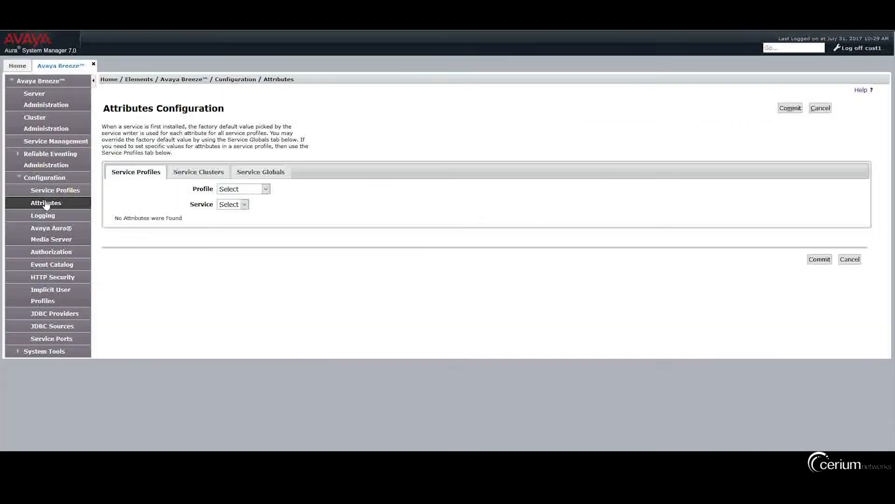
click(260, 172)
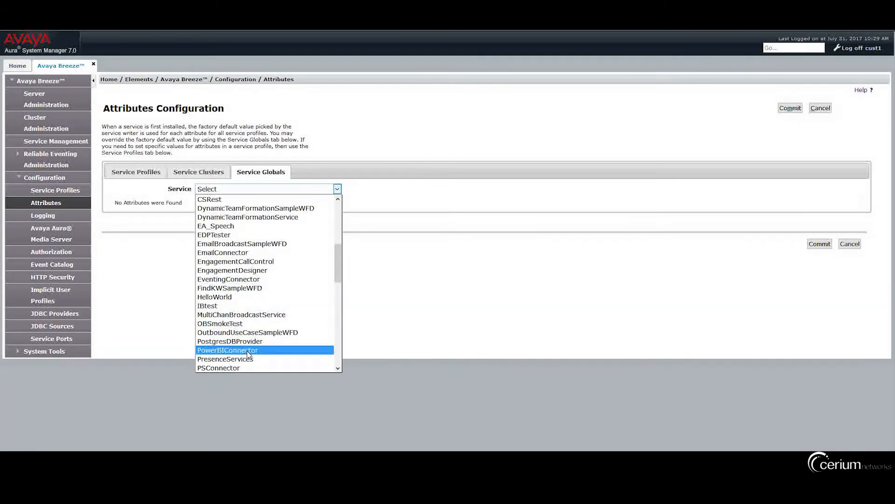
click(227, 350)
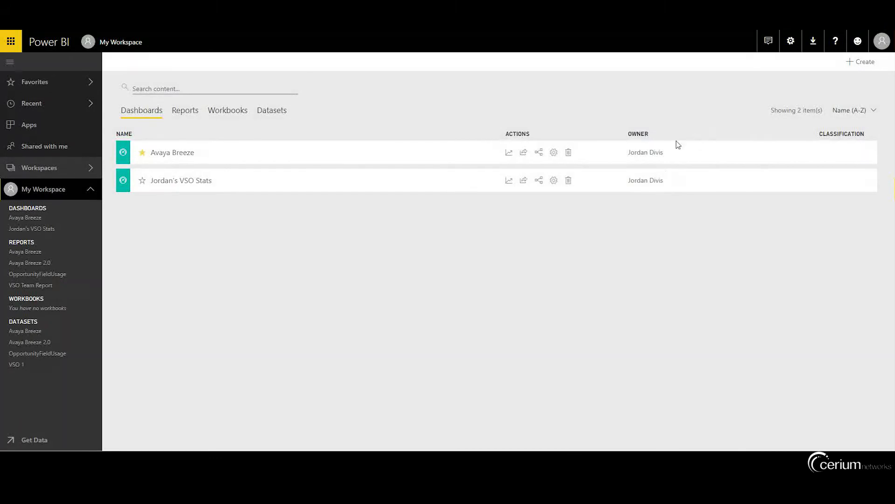
mouse_move(95, 332)
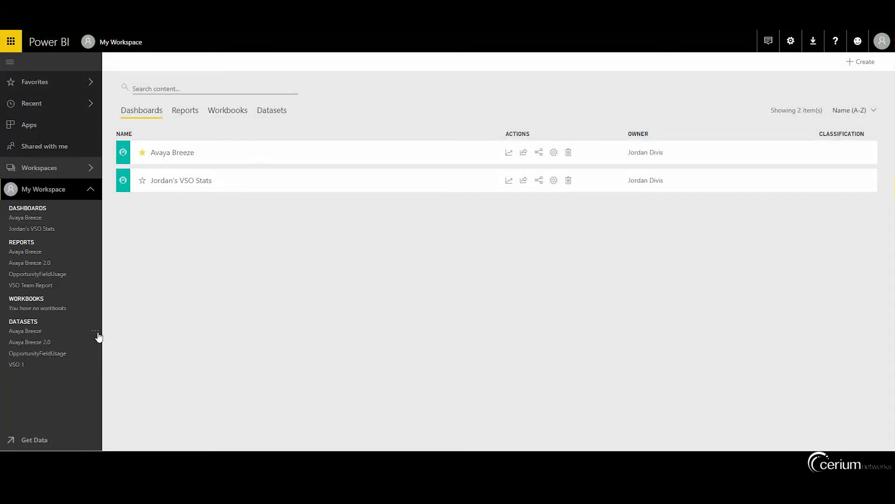
Step: Show the API info for the Avaya Breeze dataset
click(96, 330)
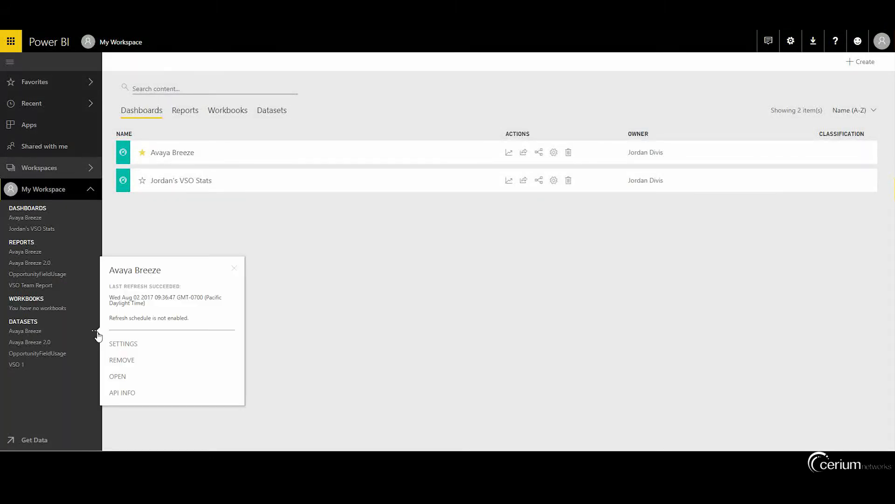
click(121, 392)
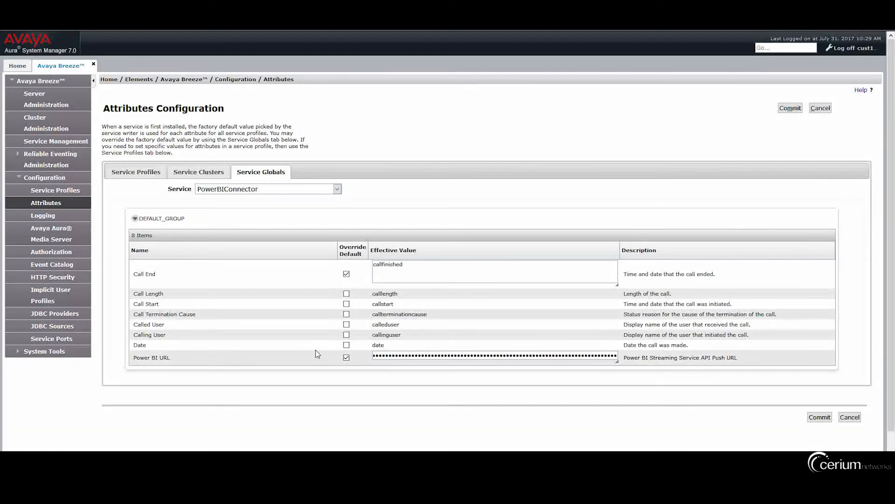
mouse_move(787, 412)
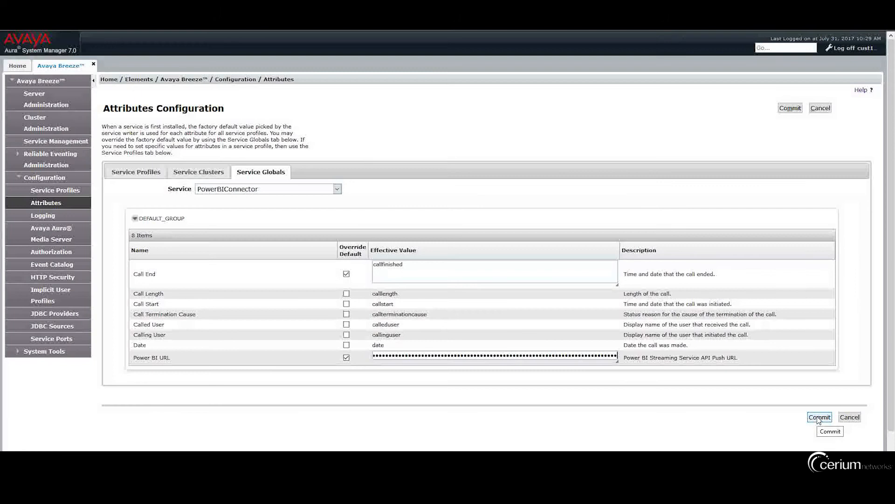
Step: Commit the PowerBIConnector overrides with the Power BI push URL and Call End callfinished
click(819, 416)
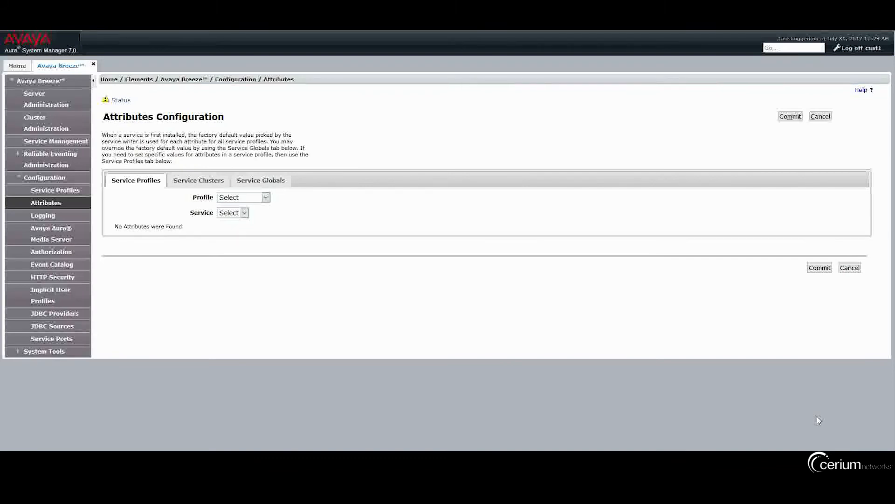
mouse_move(815, 418)
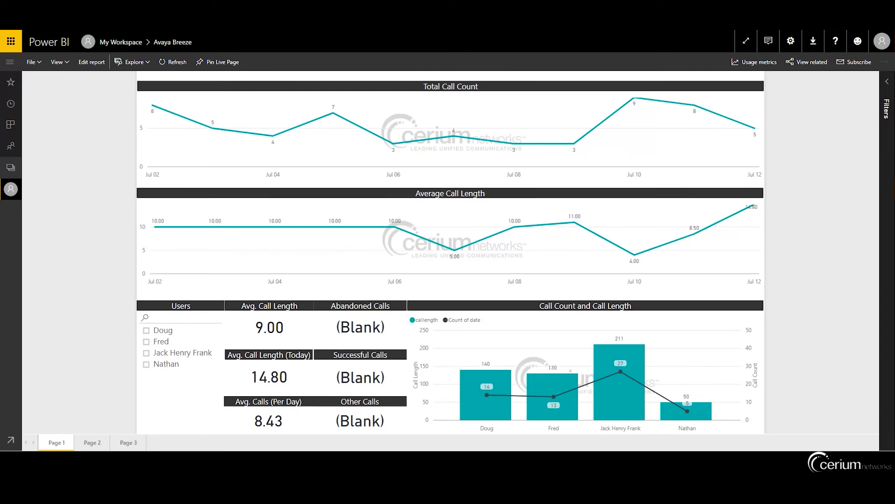
mouse_move(94, 220)
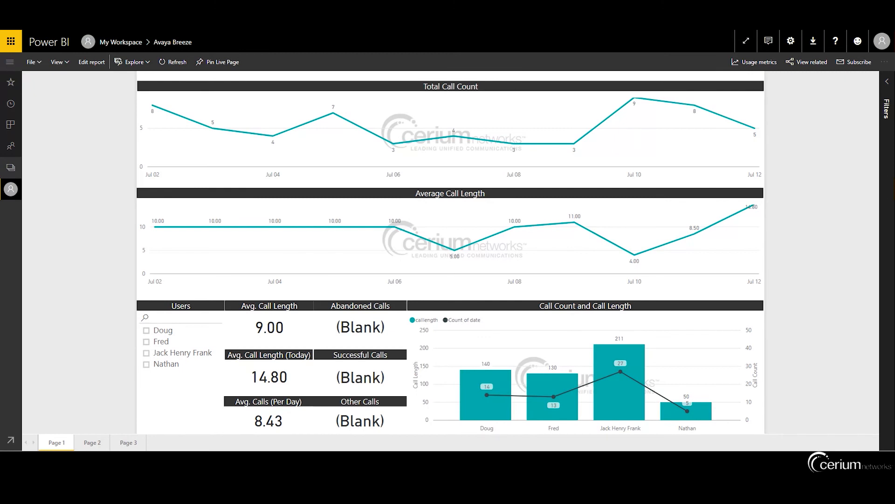
mouse_move(94, 221)
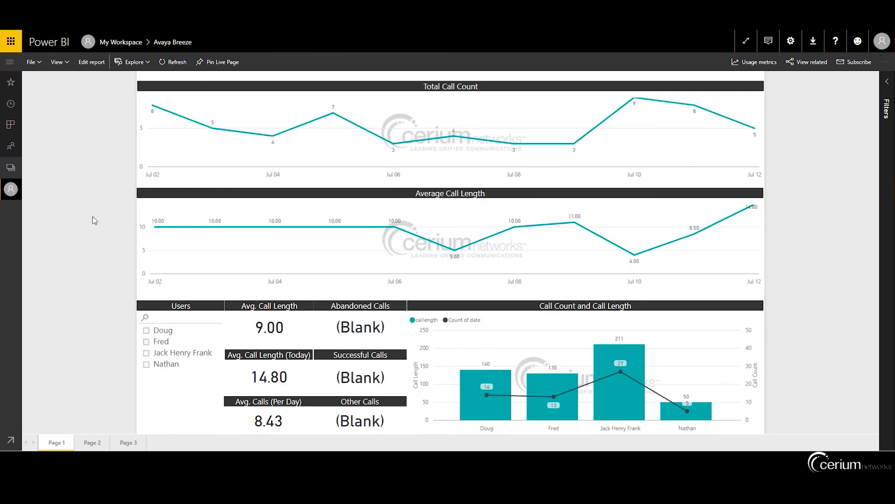